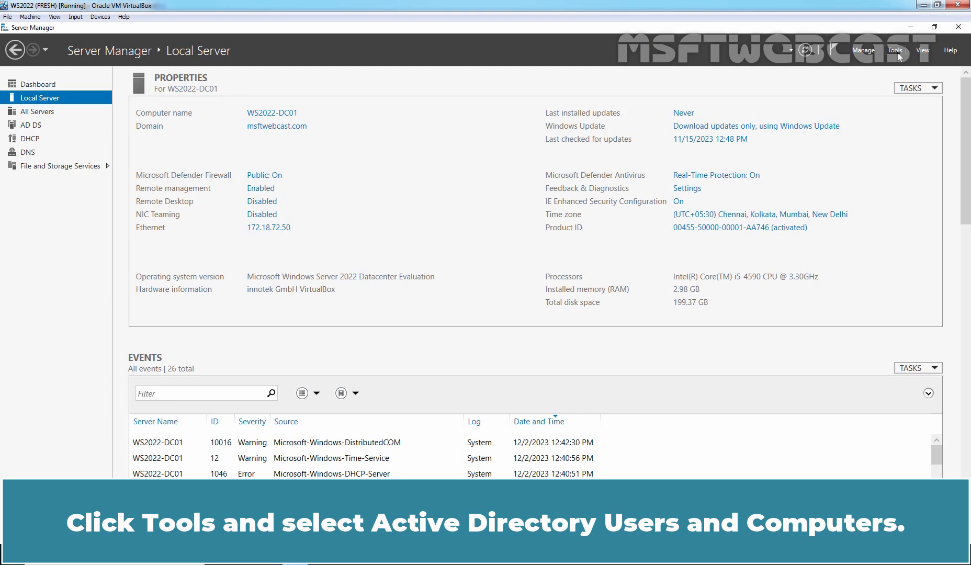
mouse_move(863, 117)
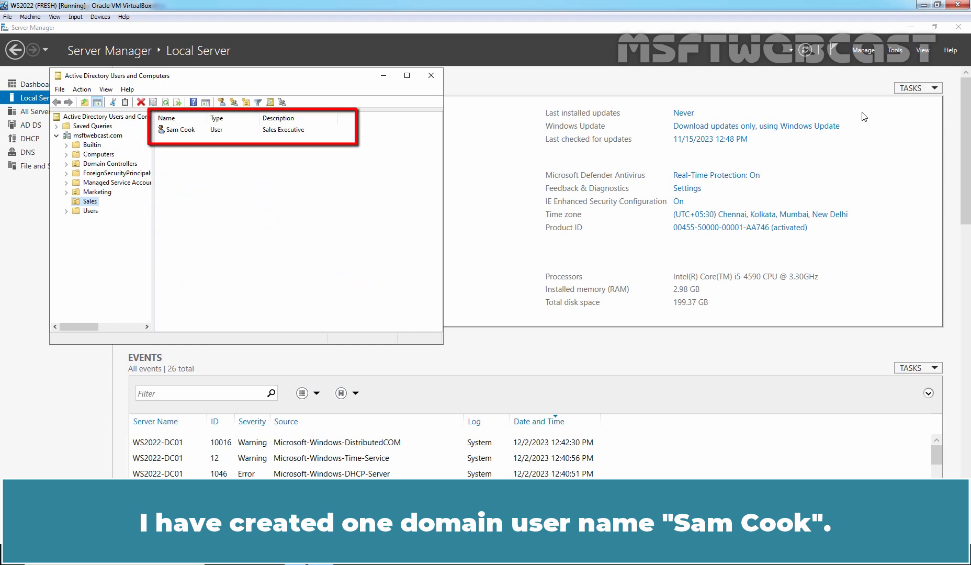
mouse_move(175, 138)
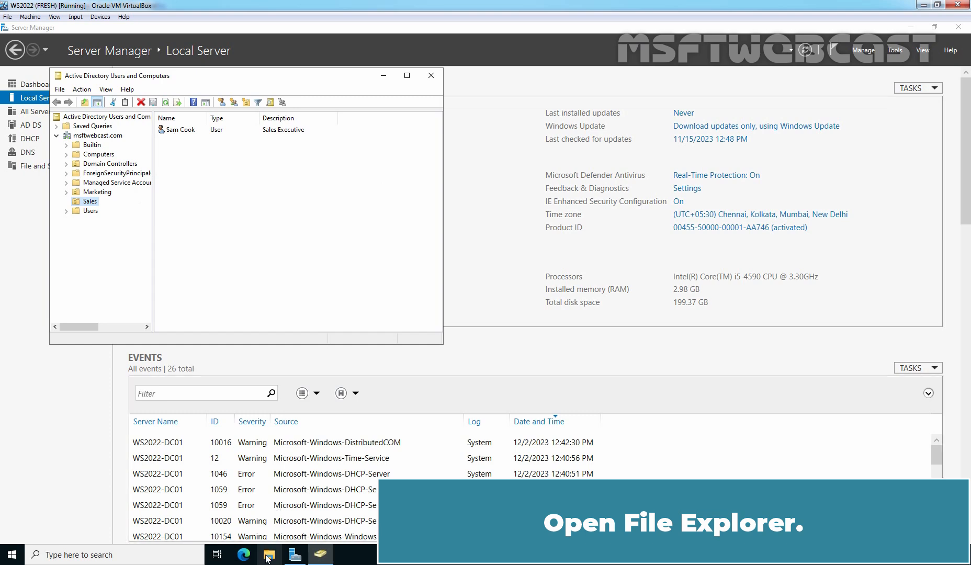
Step: Open the server's Local Disk (C:) in File Explorer and view the shared folder's sharing settings
left_click(269, 554)
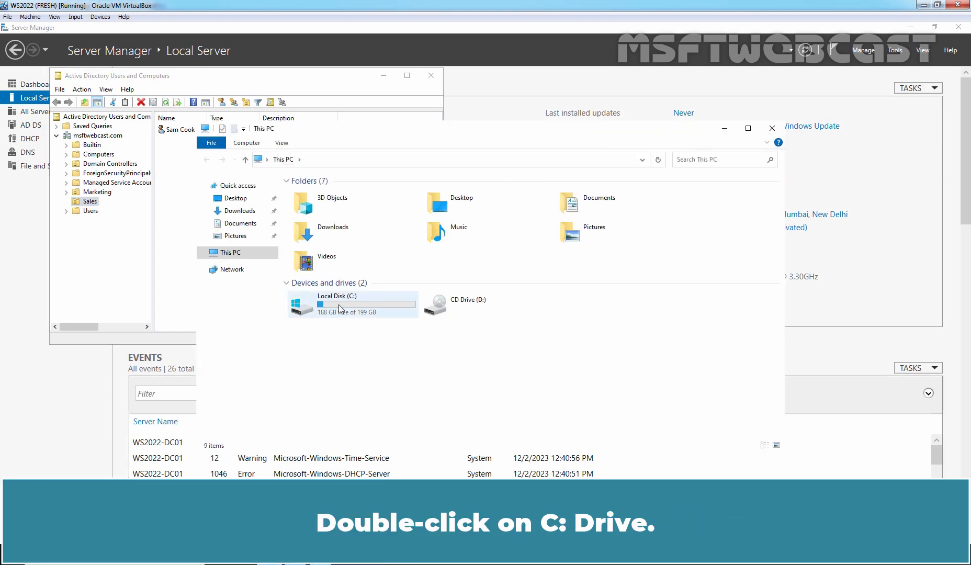
double_click(337, 303)
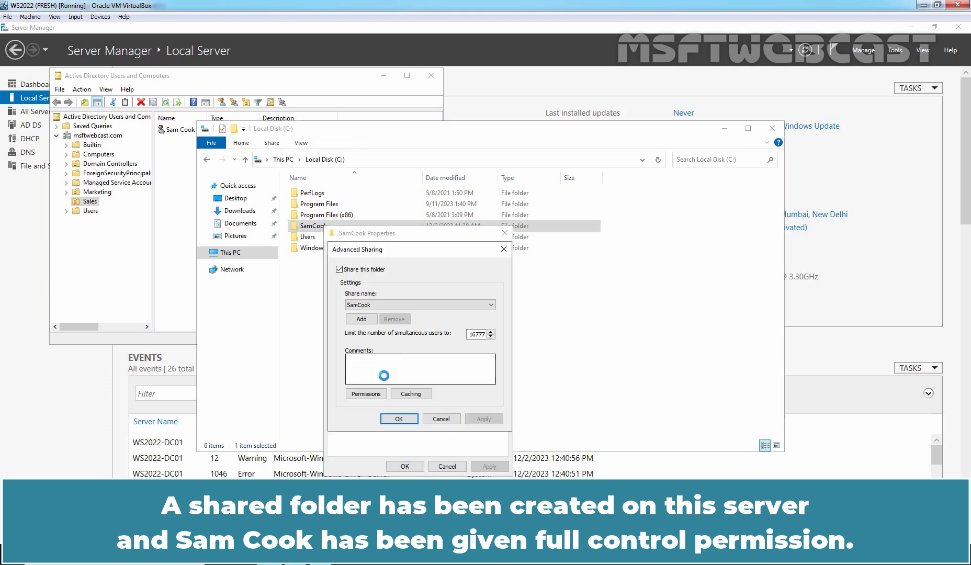
left_click(365, 393)
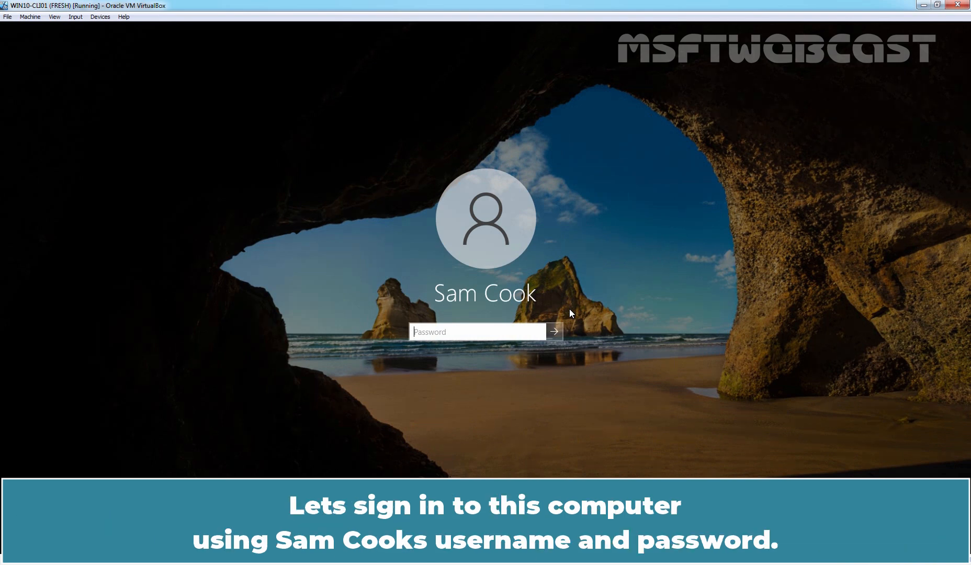
Step: Enter the Sales user's password and sign in to the Windows 10 client
type("password")
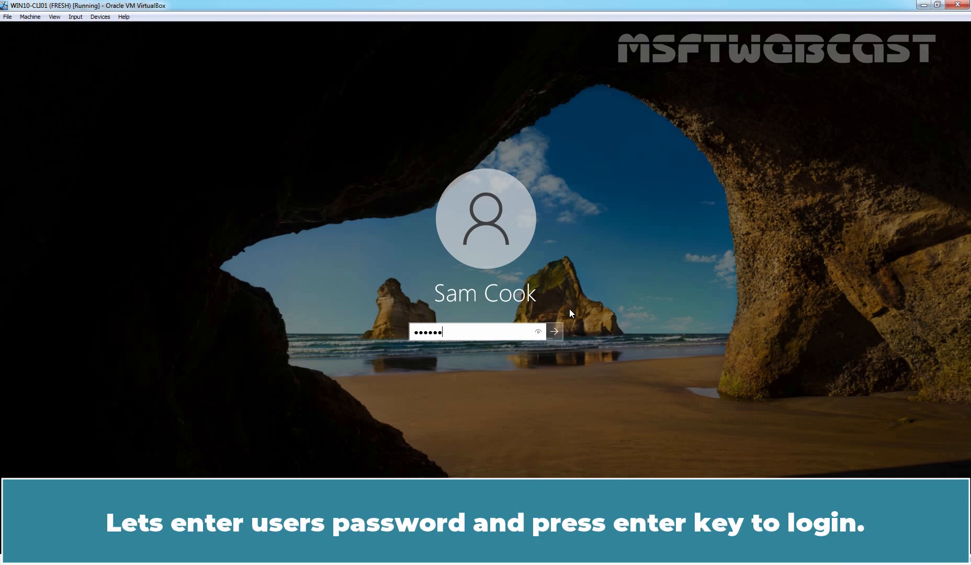
key("Return")
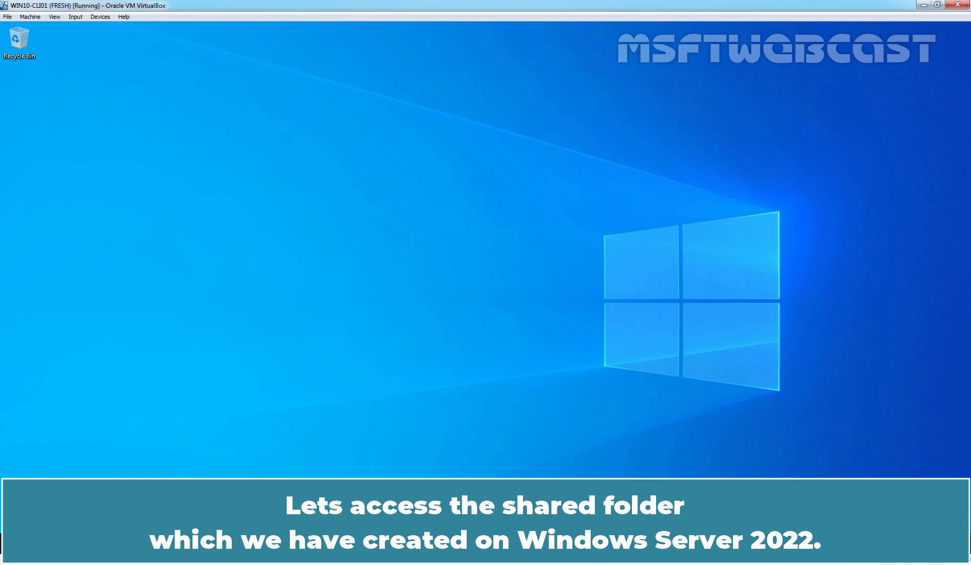
Step: Open \\ws2022-dc01 from the Run dialog to browse the server's shares
key("Win+r")
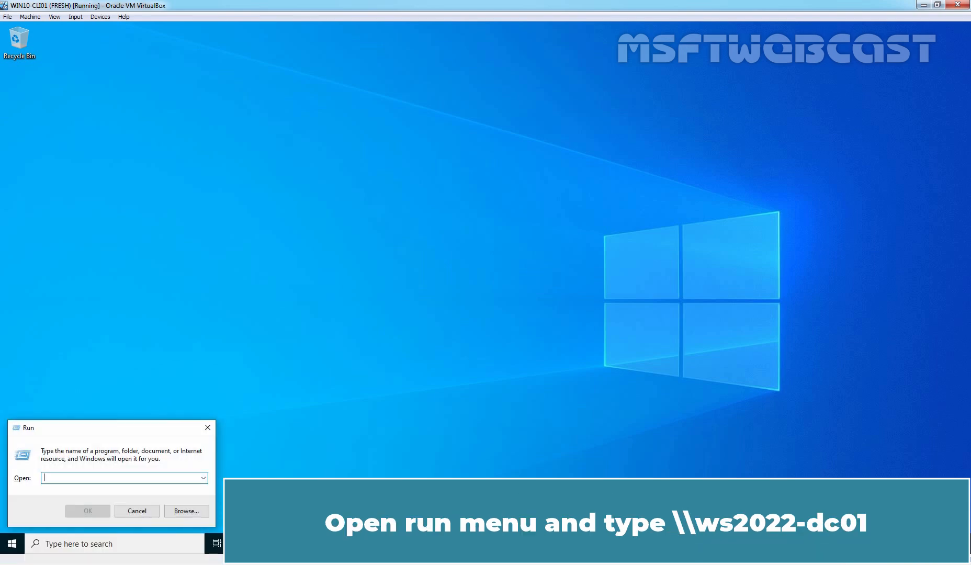
type("\\\\ws2022-dc01")
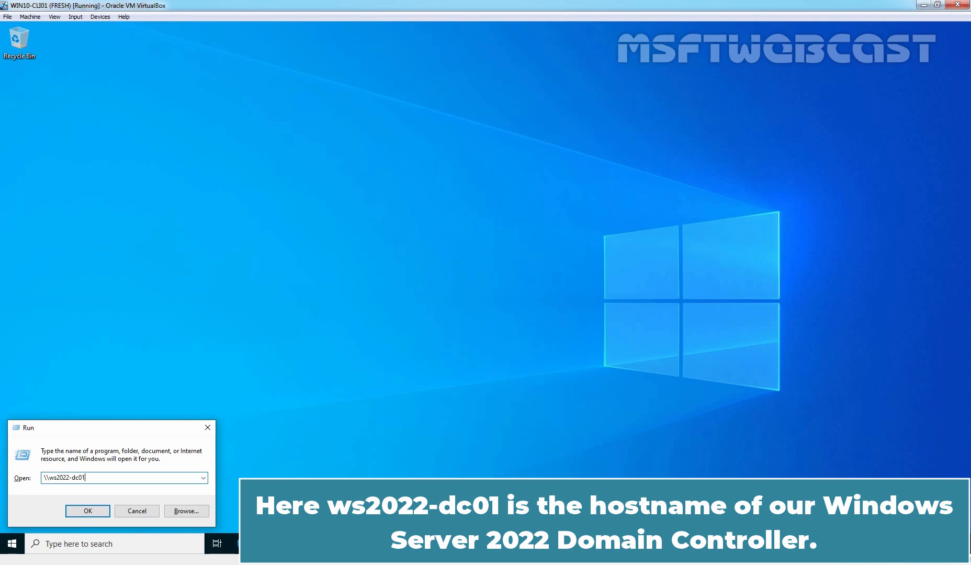
left_click(87, 511)
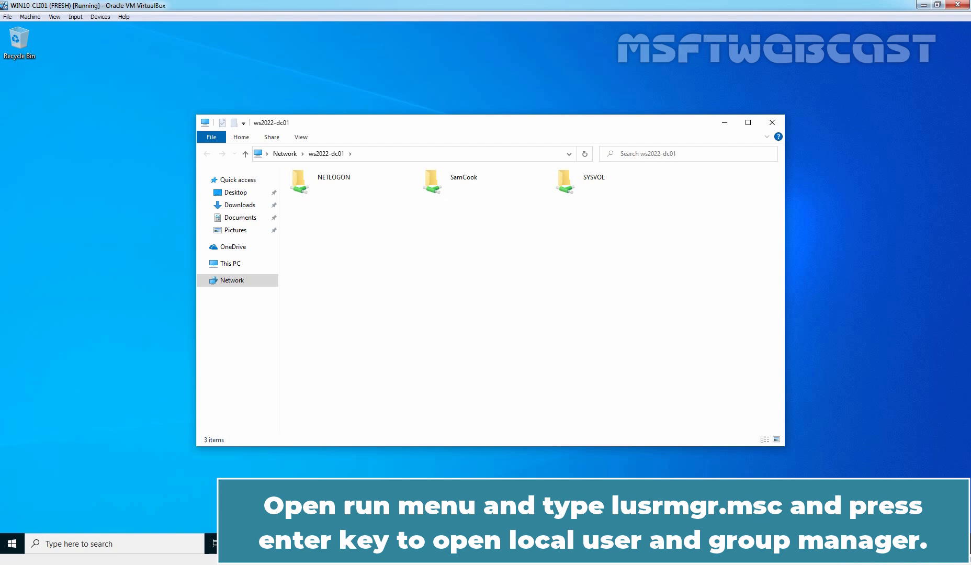
Step: Launch lusrmgr.msc to open Local Users and Groups on the Windows 10 client
key("Win+r")
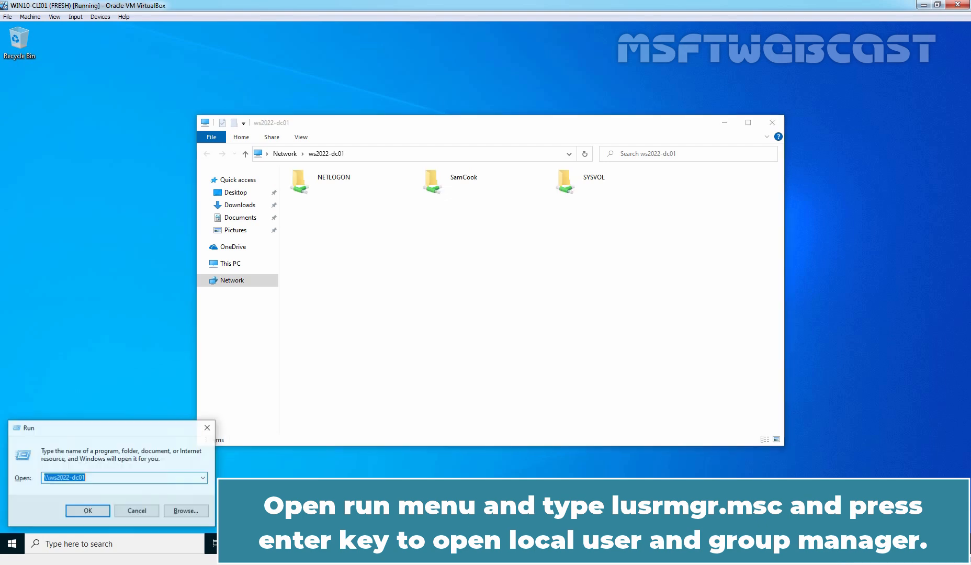
type("lusrmgr.msc")
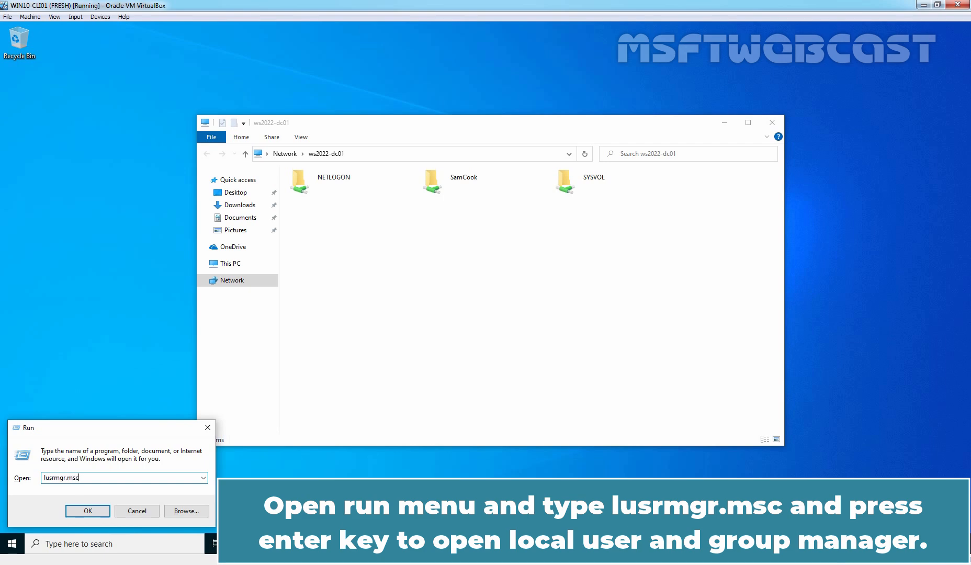
key("Return")
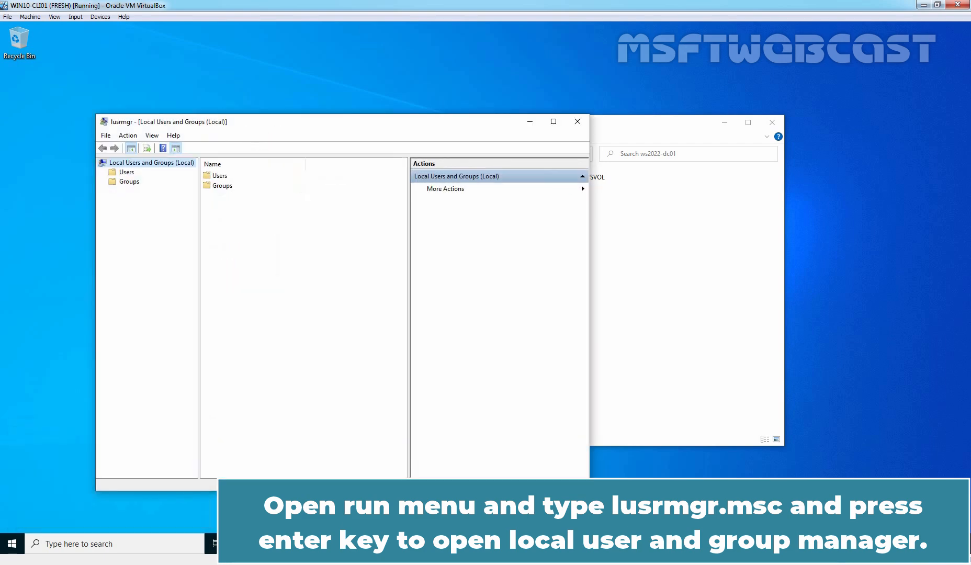
left_click(126, 172)
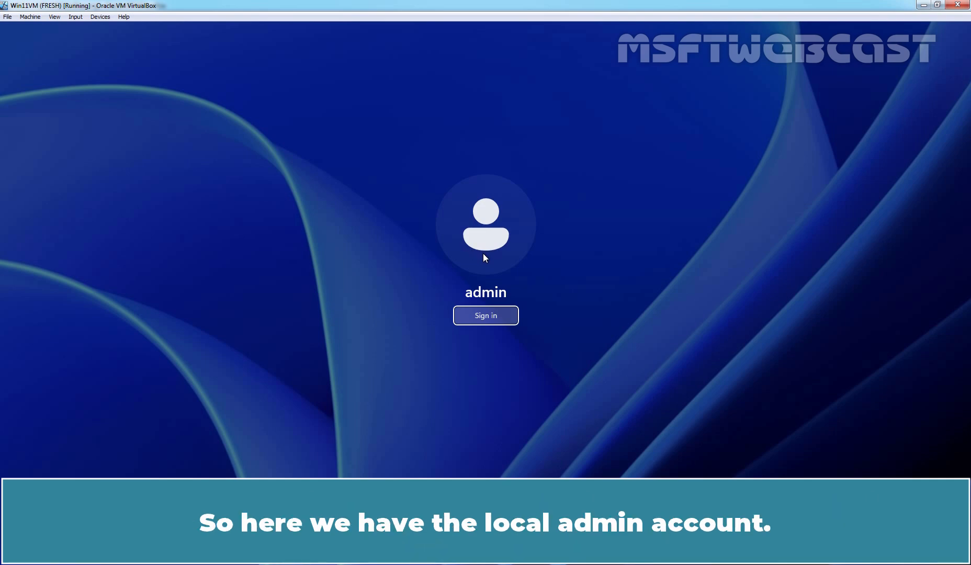
mouse_move(617, 368)
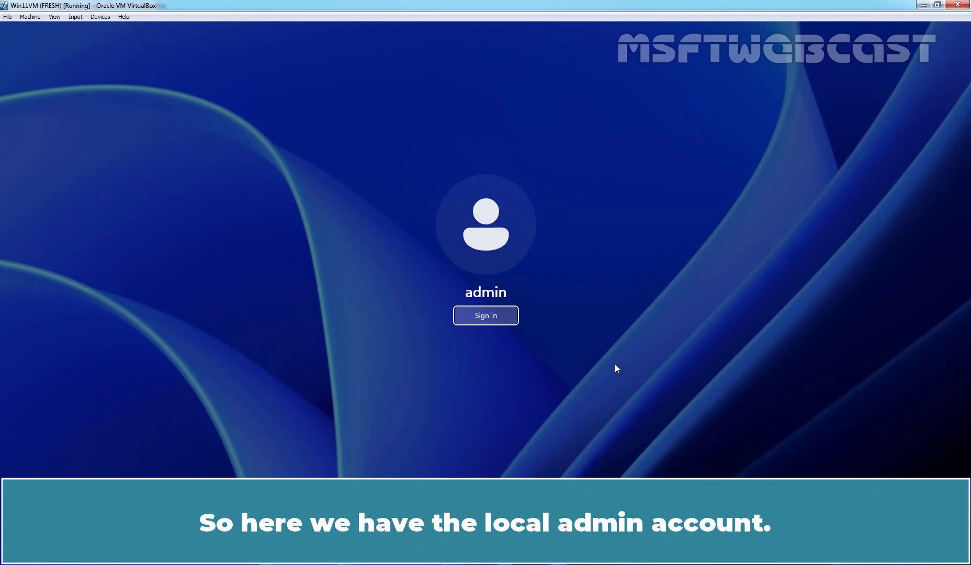
Step: Sign in to the Windows 11 local administrator account
left_click(485, 316)
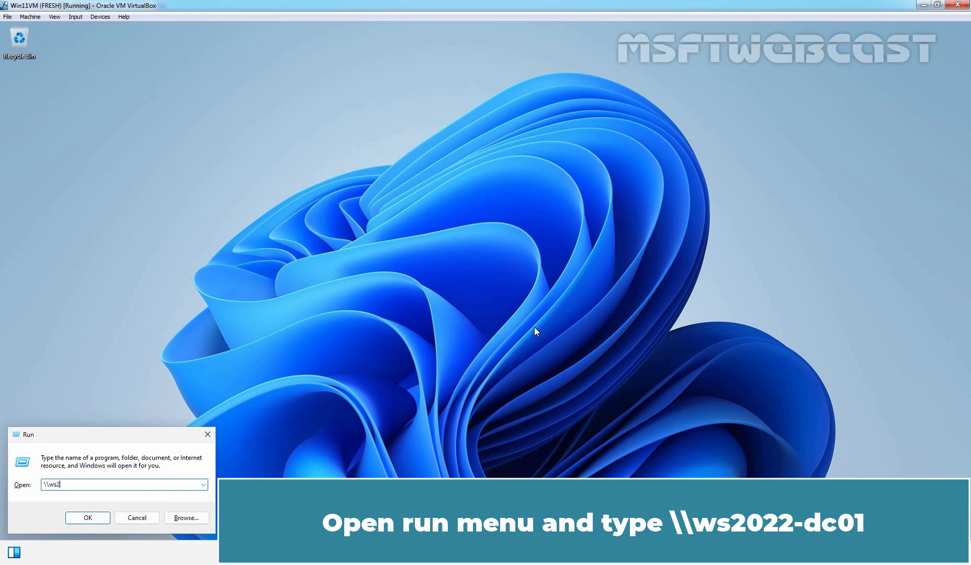
Step: Submit \\ws2022-dc01 in the Run dialog, bringing up a network credentials prompt
type("022-dc01")
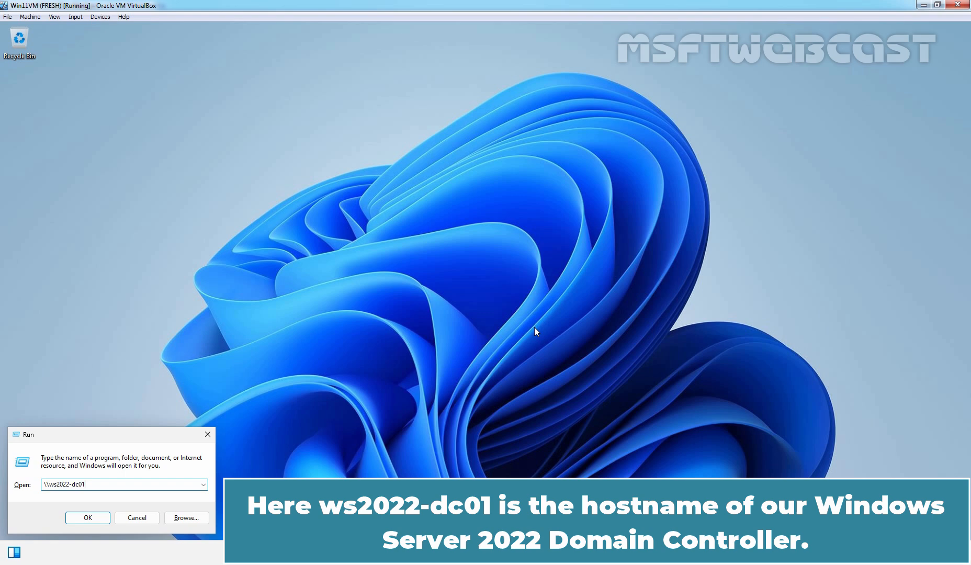
key("Return")
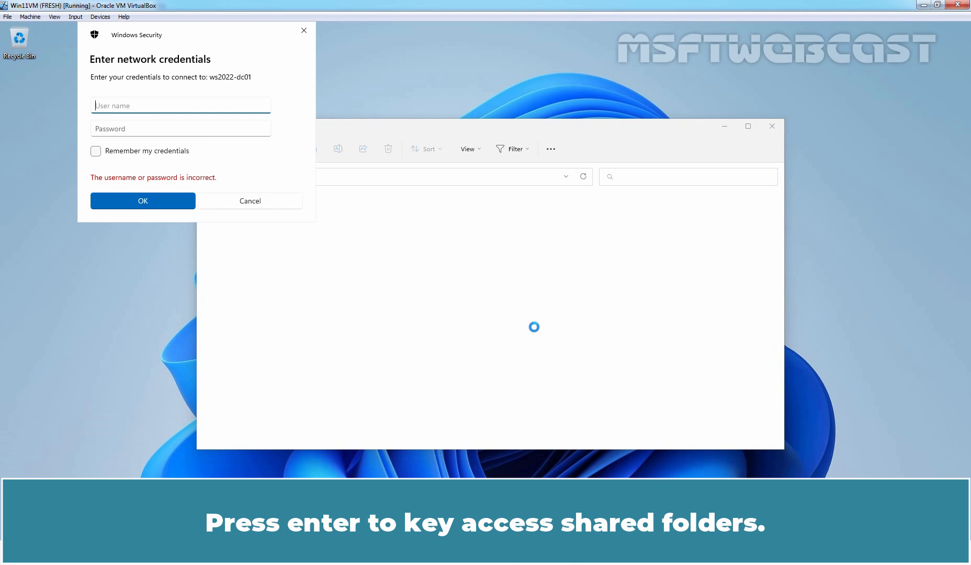